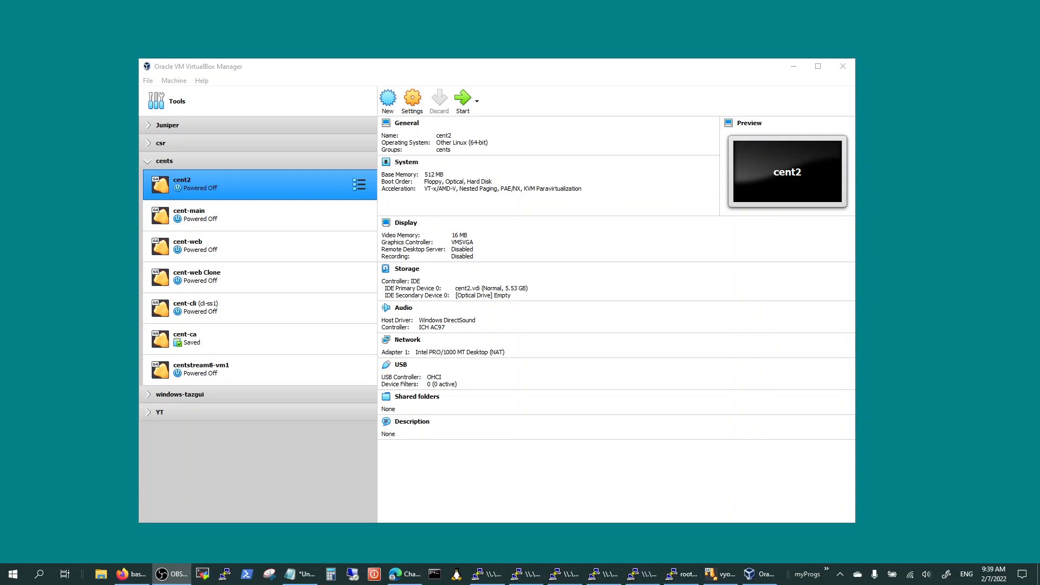
pyautogui.moveTo(350, 11)
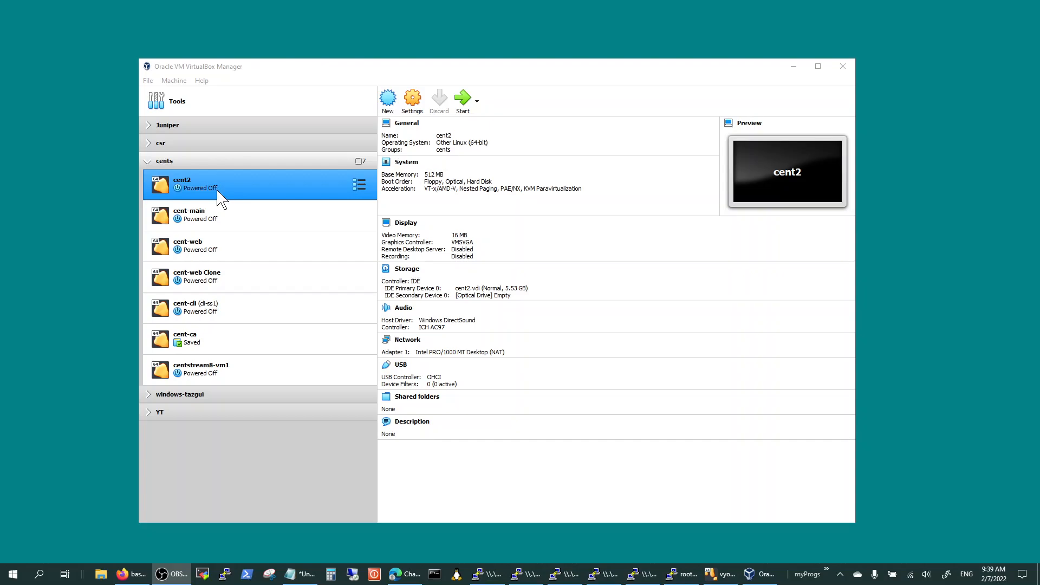
pyautogui.moveTo(216, 187)
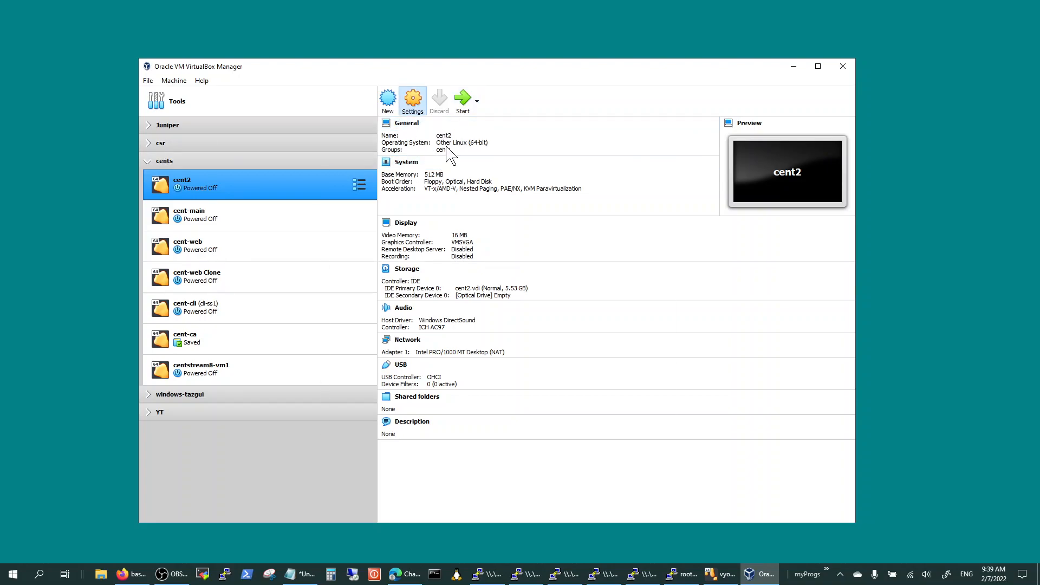
# Step: Enable serial port 1 on cent2 in Host Pipe mode, creating the pipe rather than reusing one
pyautogui.click(412, 99)
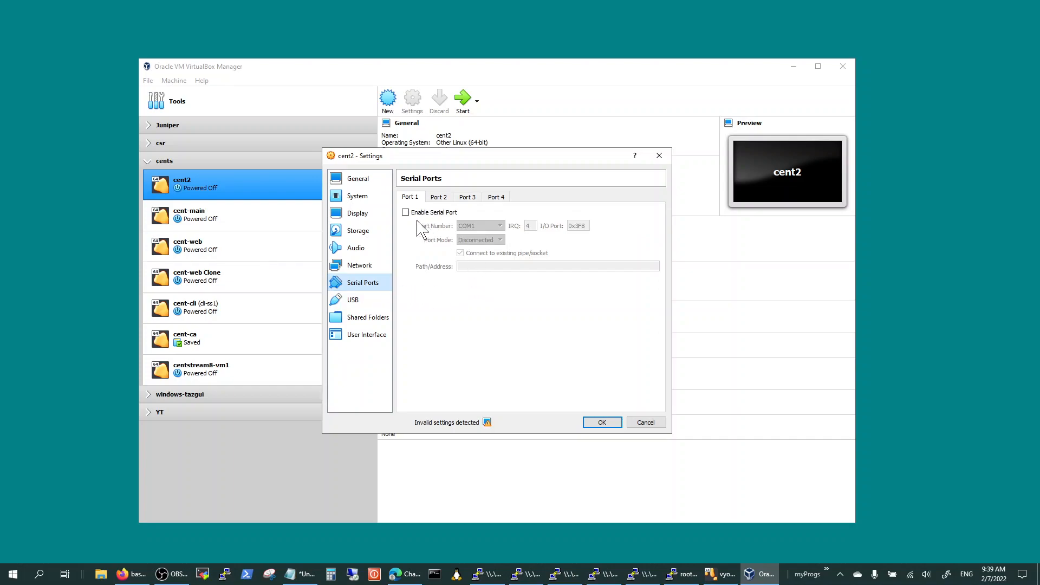
pyautogui.click(406, 212)
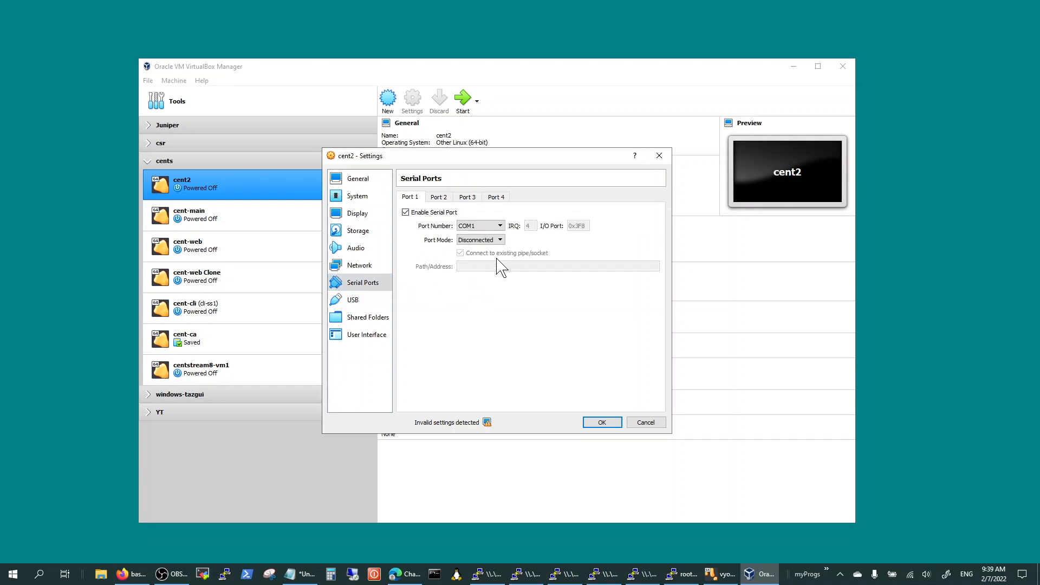
pyautogui.click(479, 239)
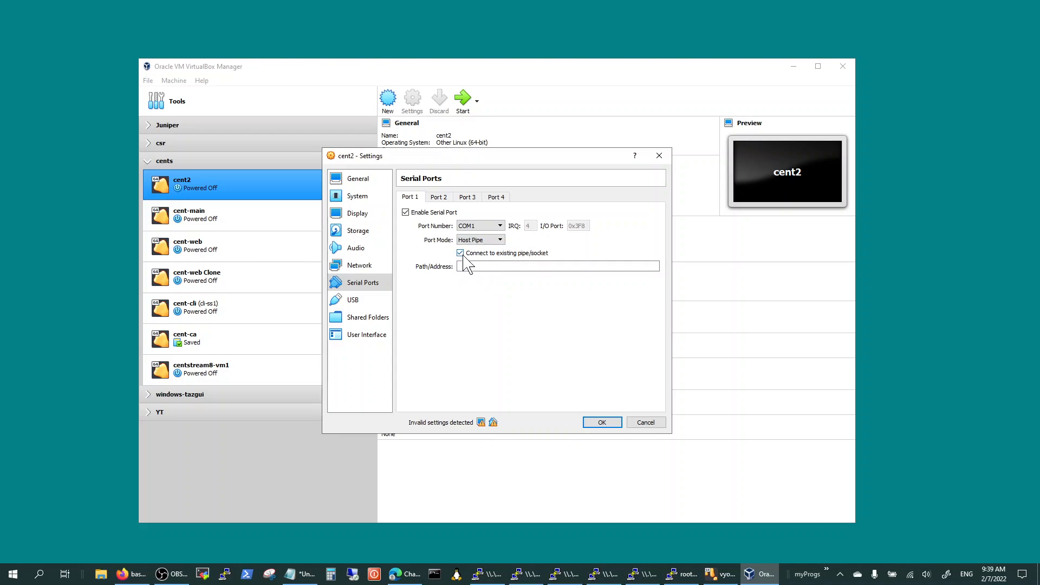
pyautogui.click(461, 253)
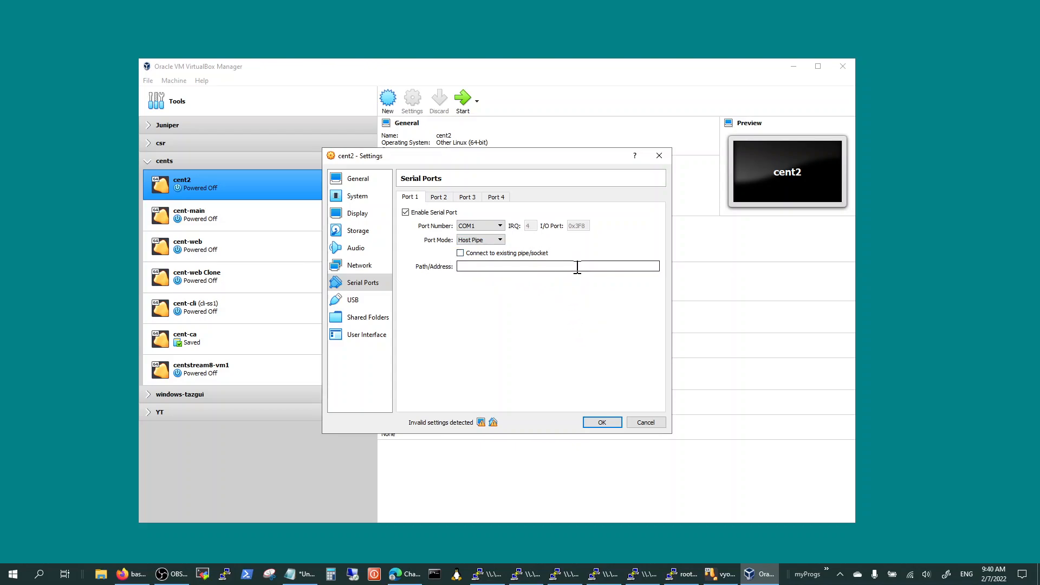
pyautogui.moveTo(556, 267)
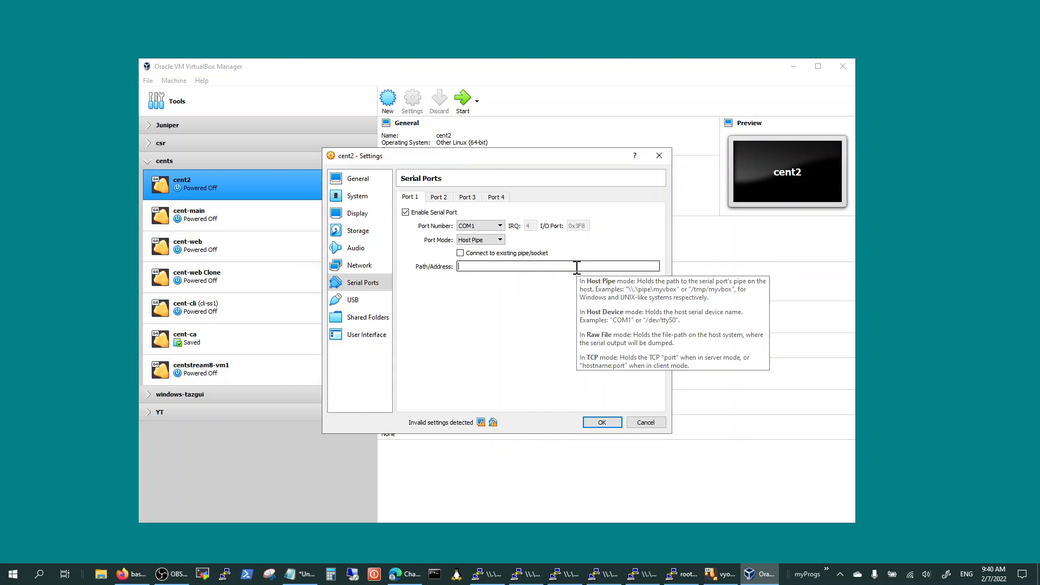
# Step: Enter the pipe path \\.\pipe\cent2 and keep COM1 with host pipe mode
pyautogui.write('\\\\.\\pipe\\')
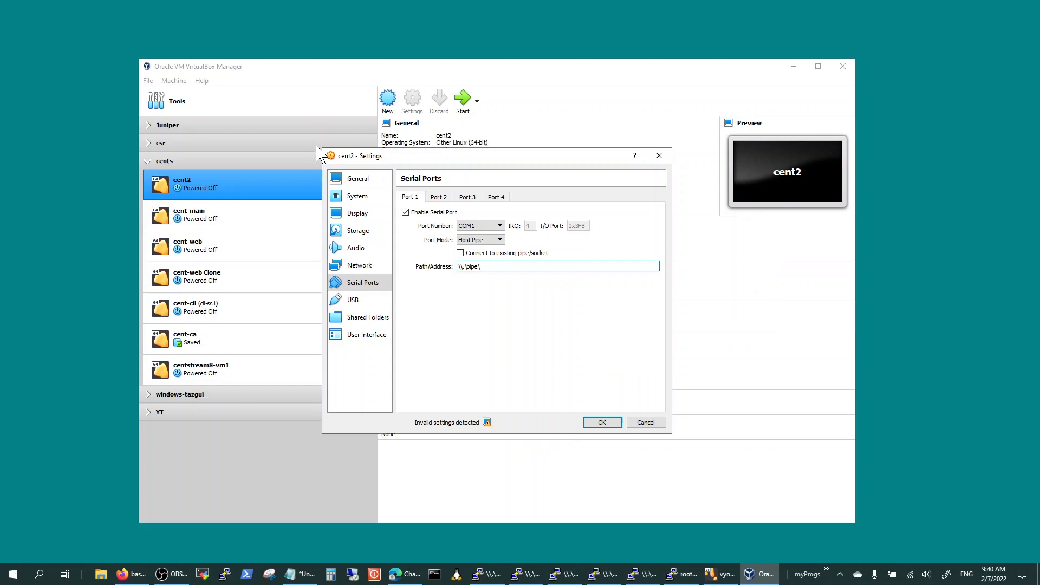
pyautogui.click(556, 267)
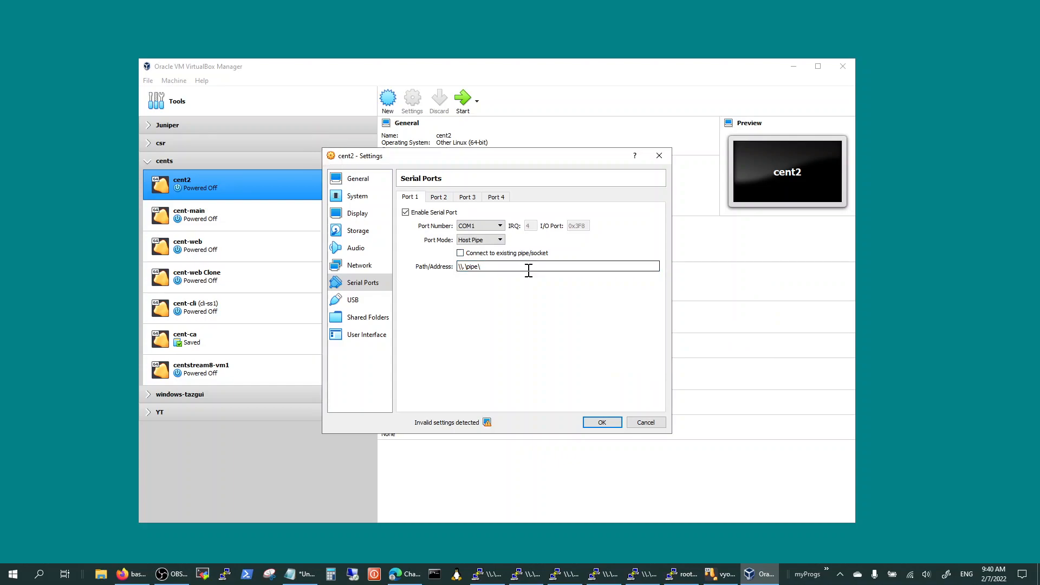
pyautogui.write('cent2')
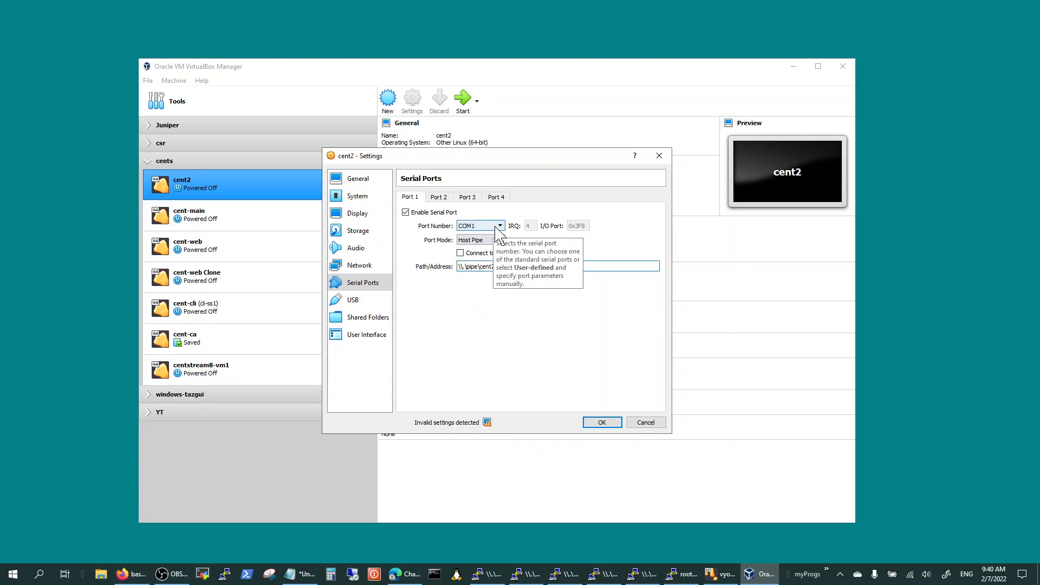
pyautogui.click(499, 225)
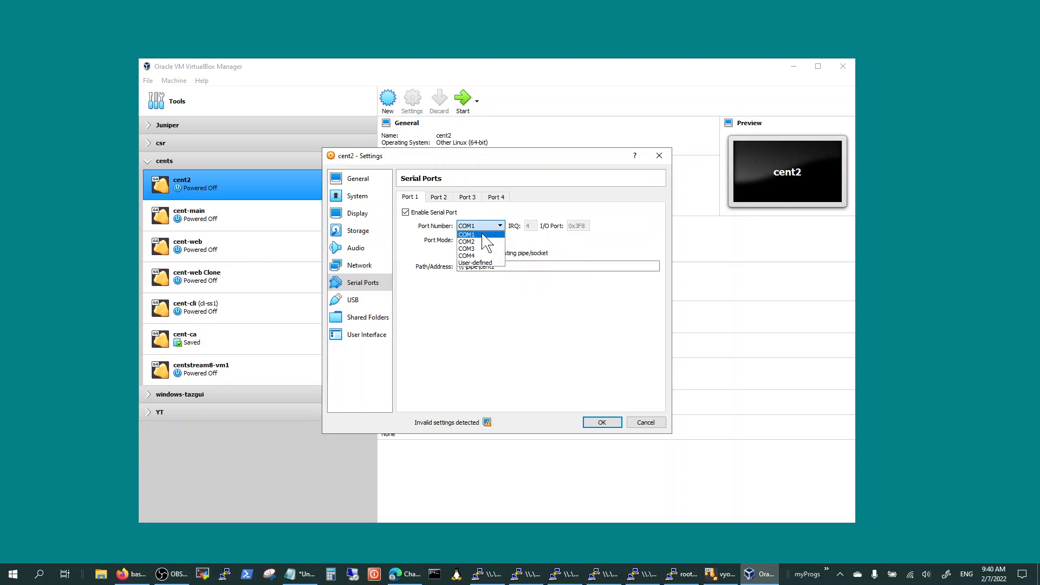
pyautogui.click(480, 239)
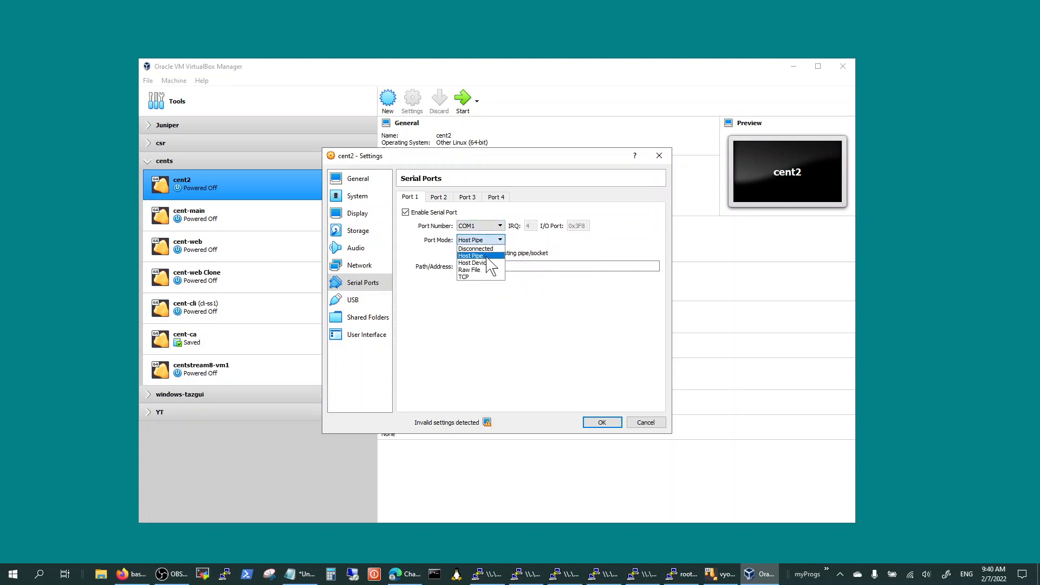
pyautogui.click(471, 256)
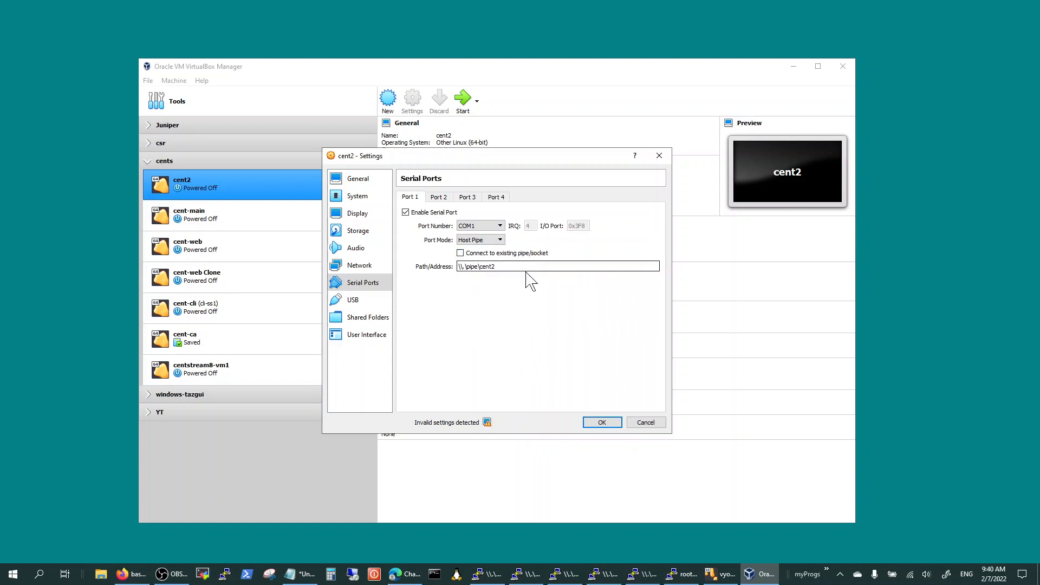
pyautogui.moveTo(531, 278)
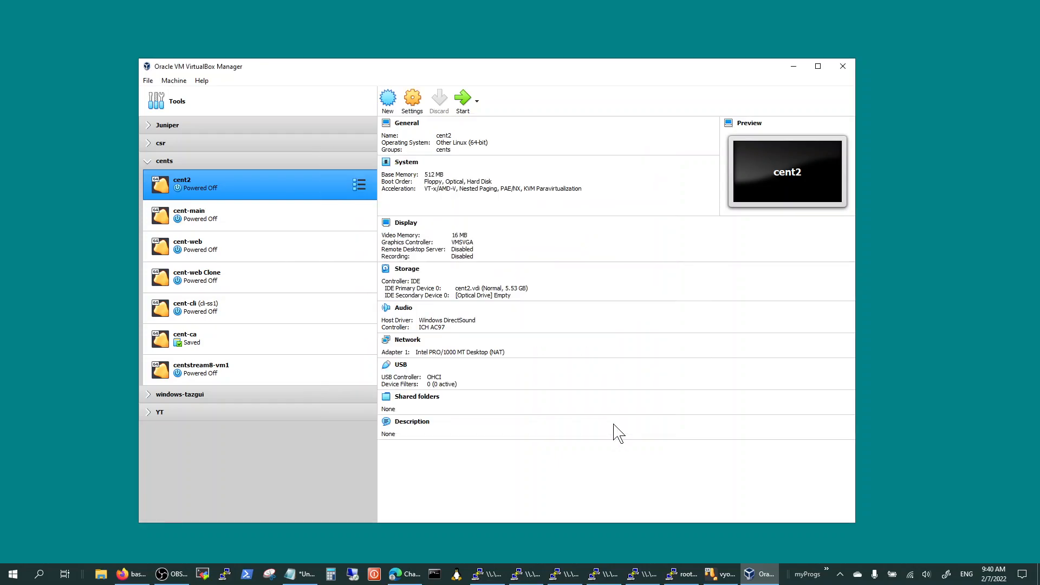
# Step: Start the cent2 virtual machine and let it boot to the login prompt
pyautogui.click(462, 100)
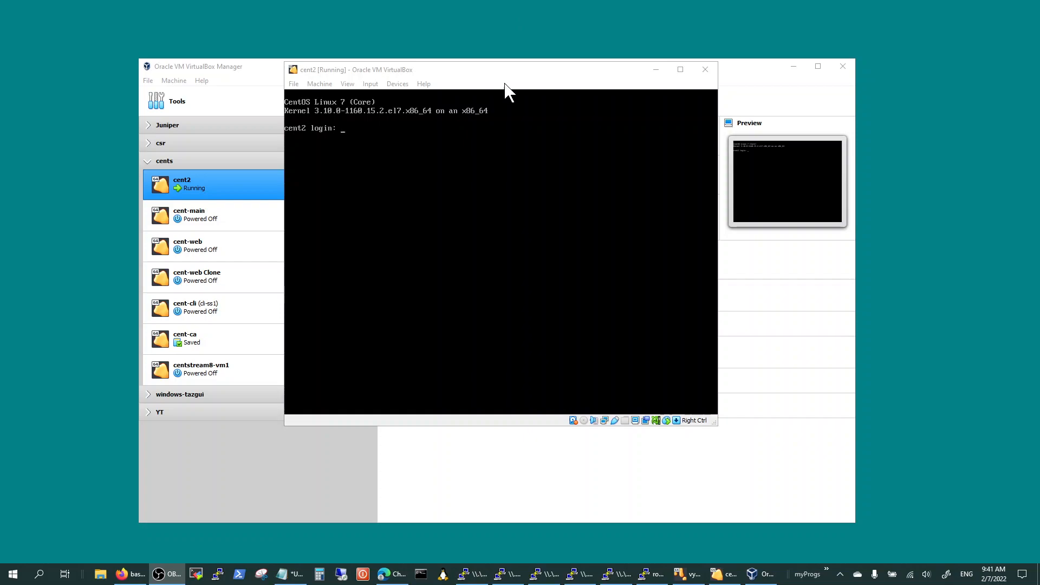
# Step: Log in as root and run systemctl status getty@ttyS0, which reports inactive (dead)
pyautogui.write('root')
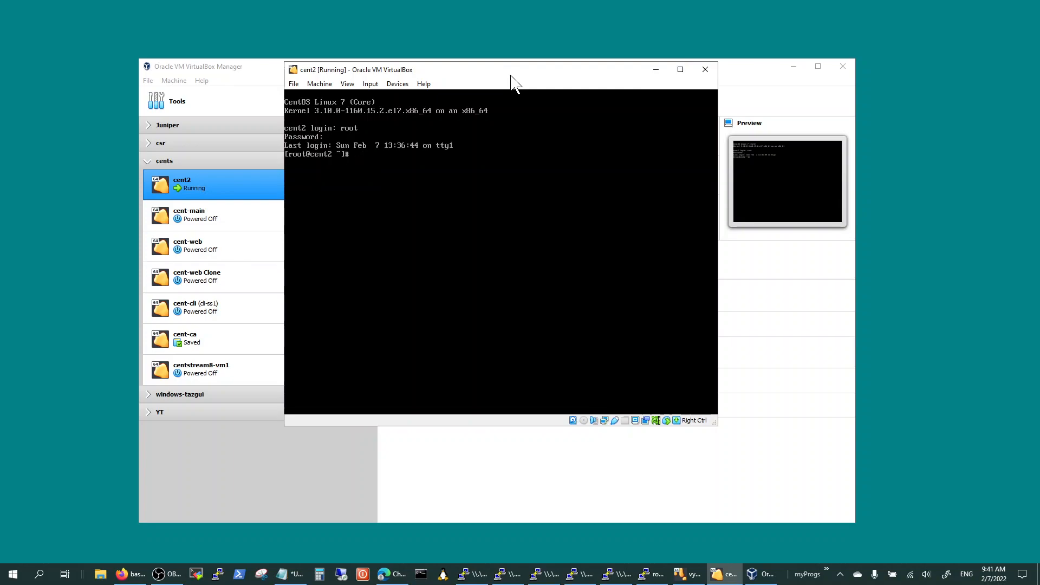
pyautogui.write('s')
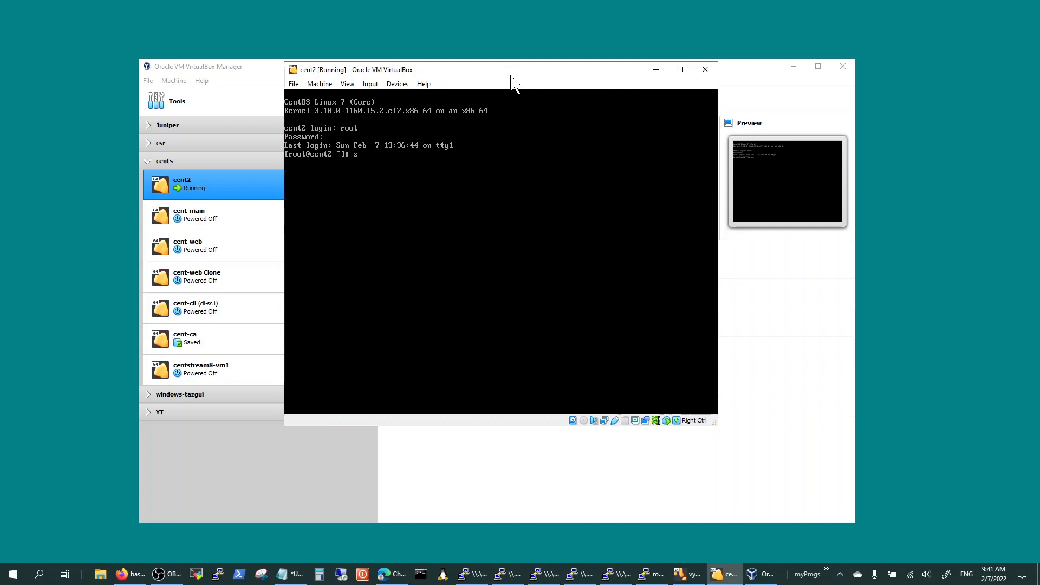
pyautogui.write('ystemctl')
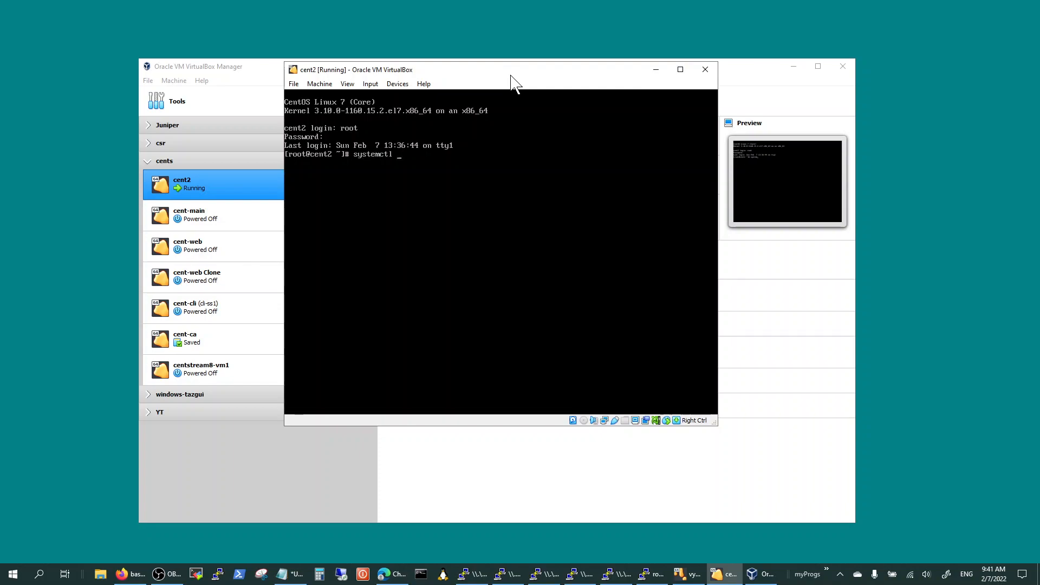
pyautogui.write('status')
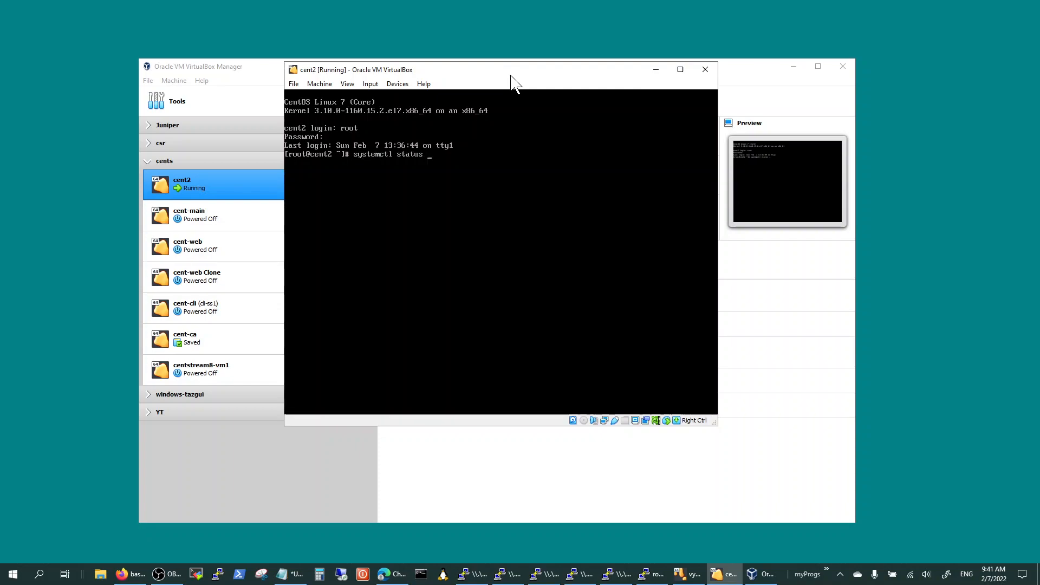
pyautogui.write('getty')
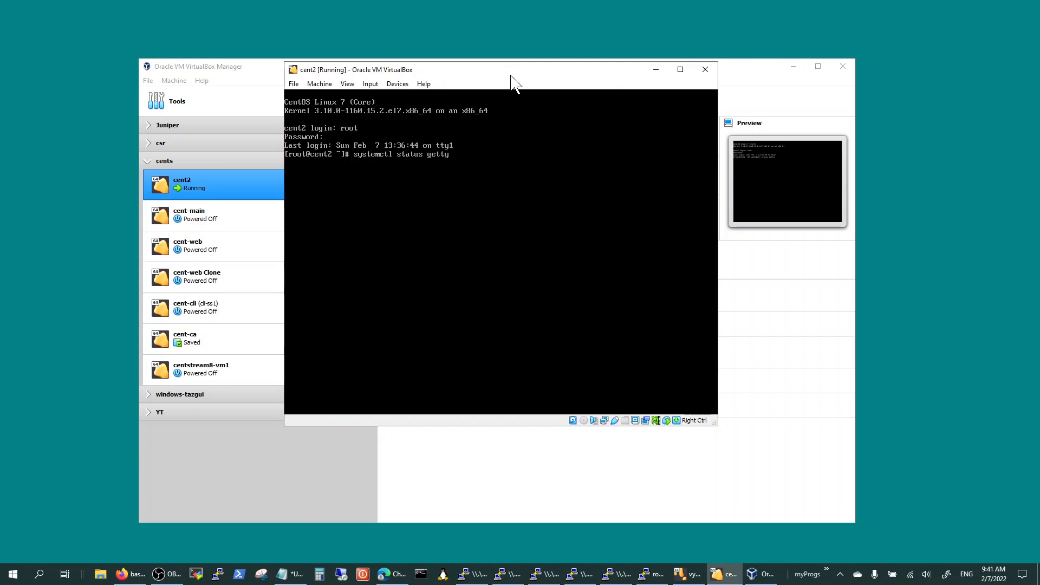
pyautogui.write('@ttyS0')
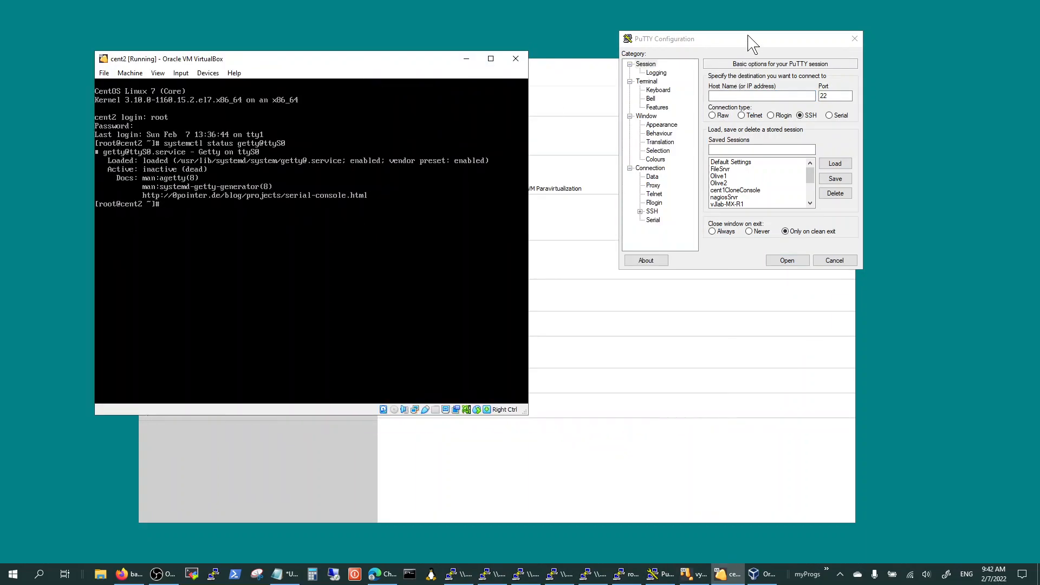
# Step: Set a serial connection with line \\.\pipe\cent2 as the destination
pyautogui.click(761, 95)
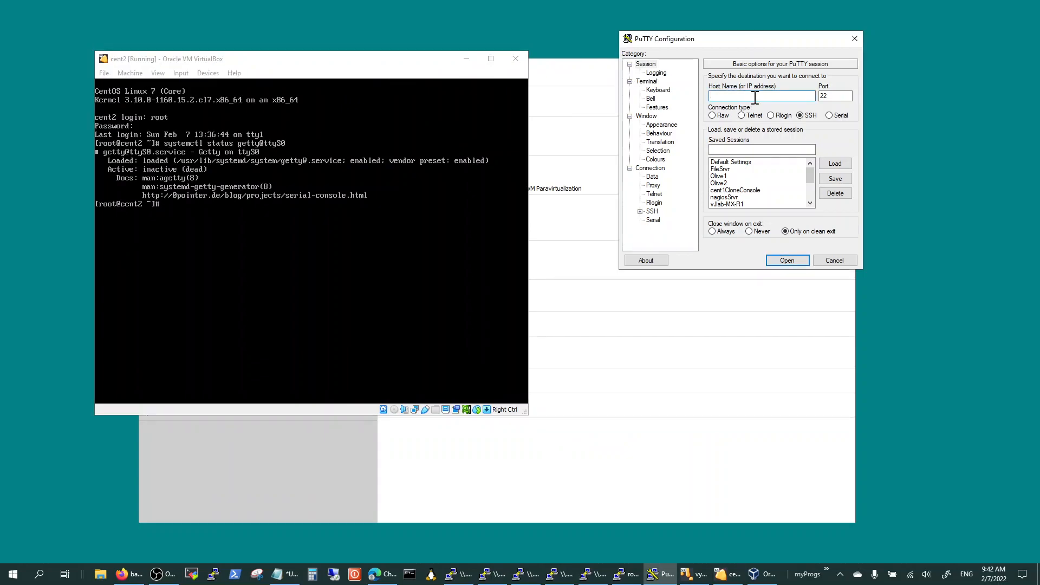
pyautogui.write('cn')
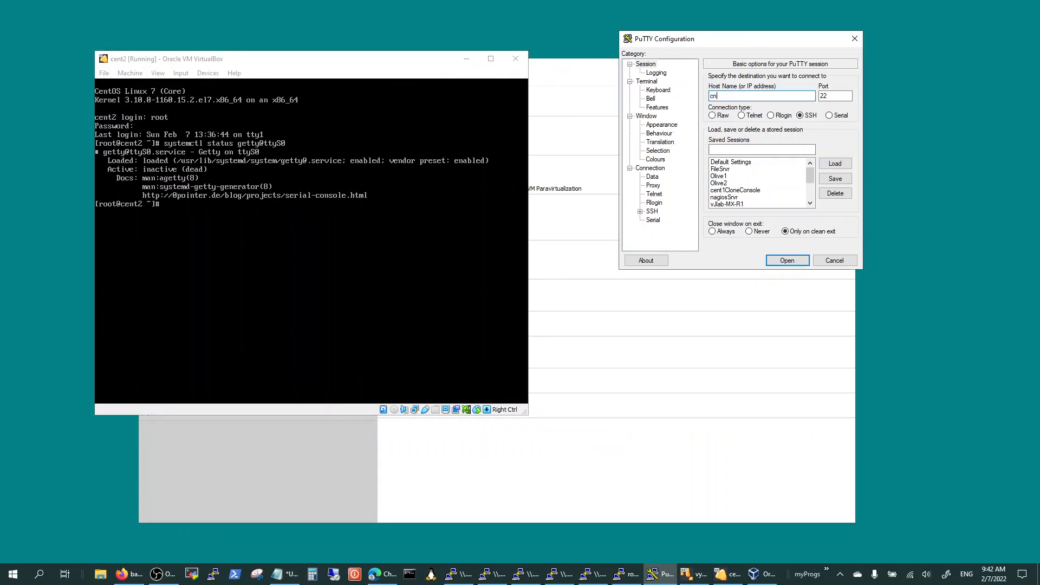
pyautogui.write('ent2')
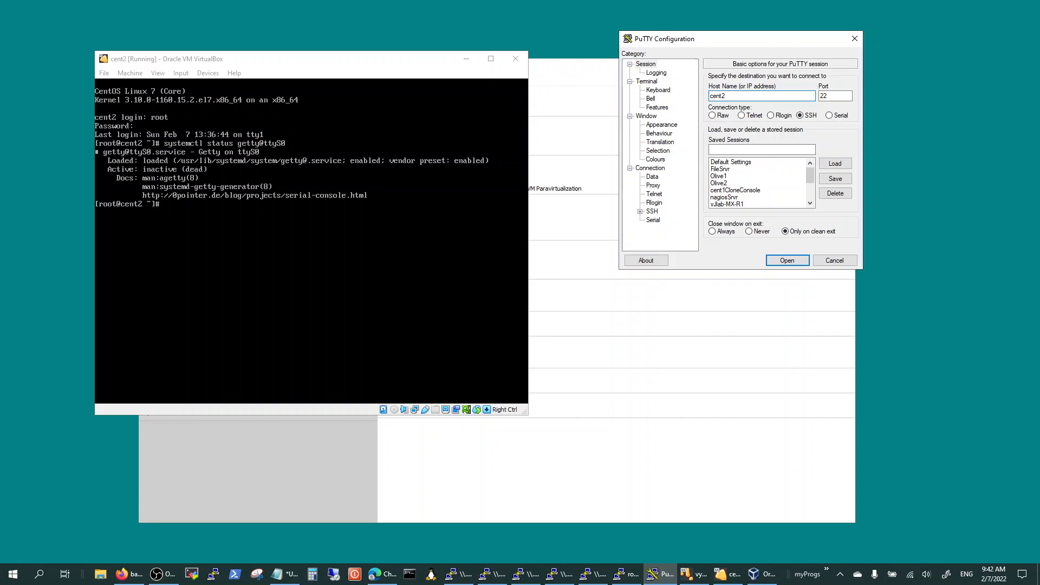
pyautogui.click(830, 115)
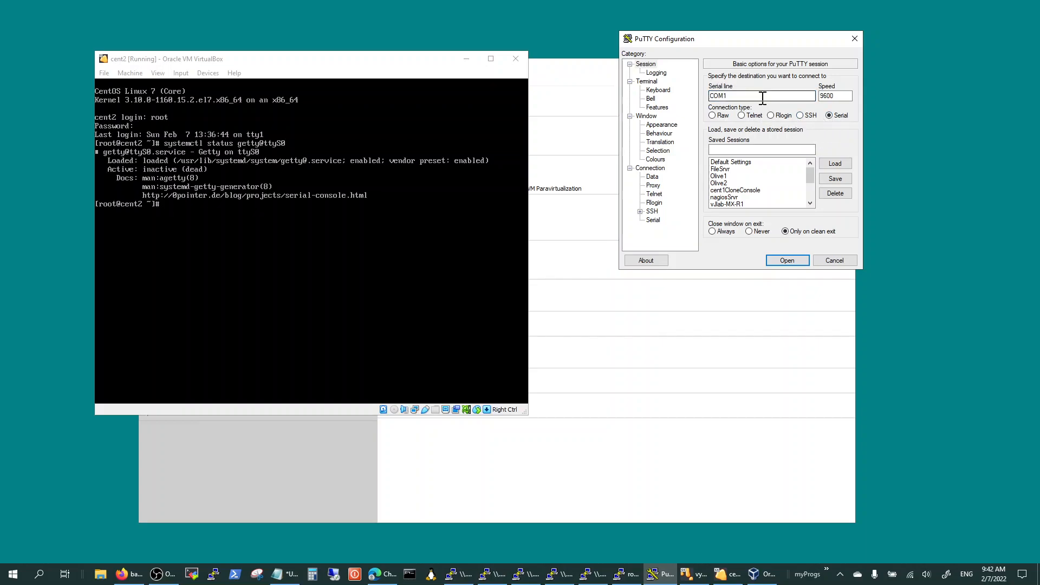
pyautogui.write('ce')
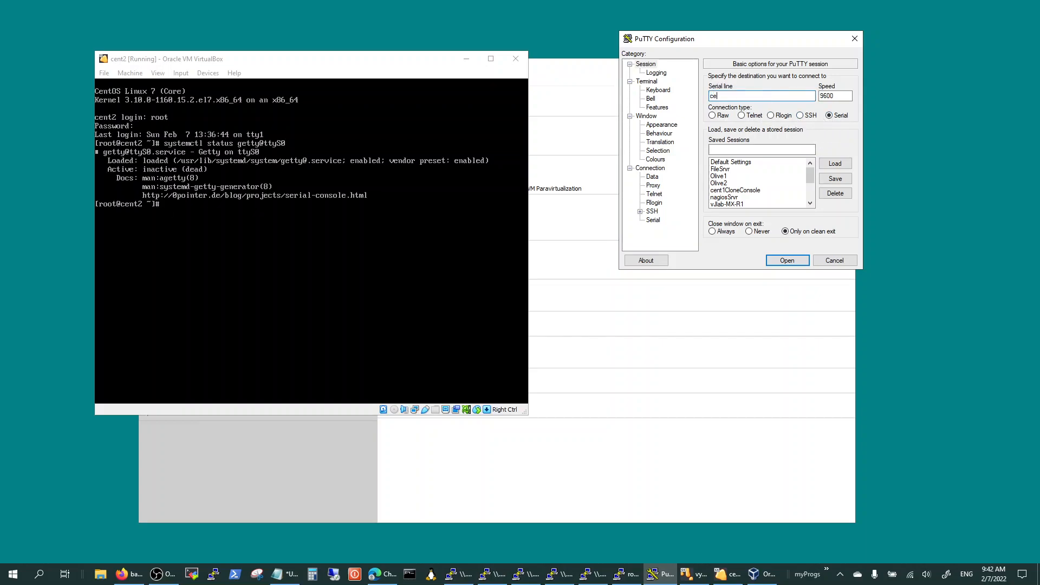
pyautogui.write('nt2')
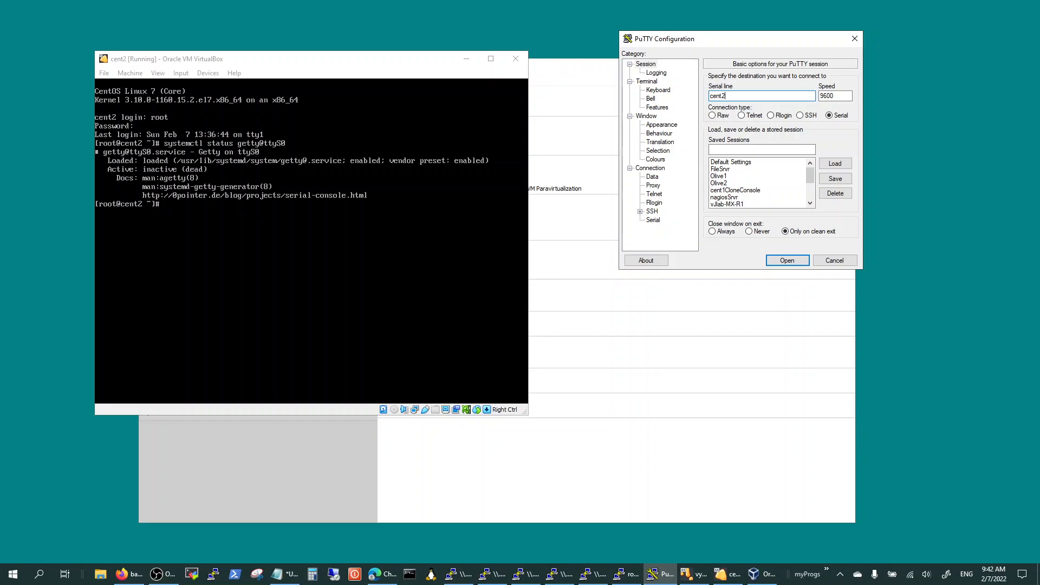
pyautogui.moveTo(803, 119)
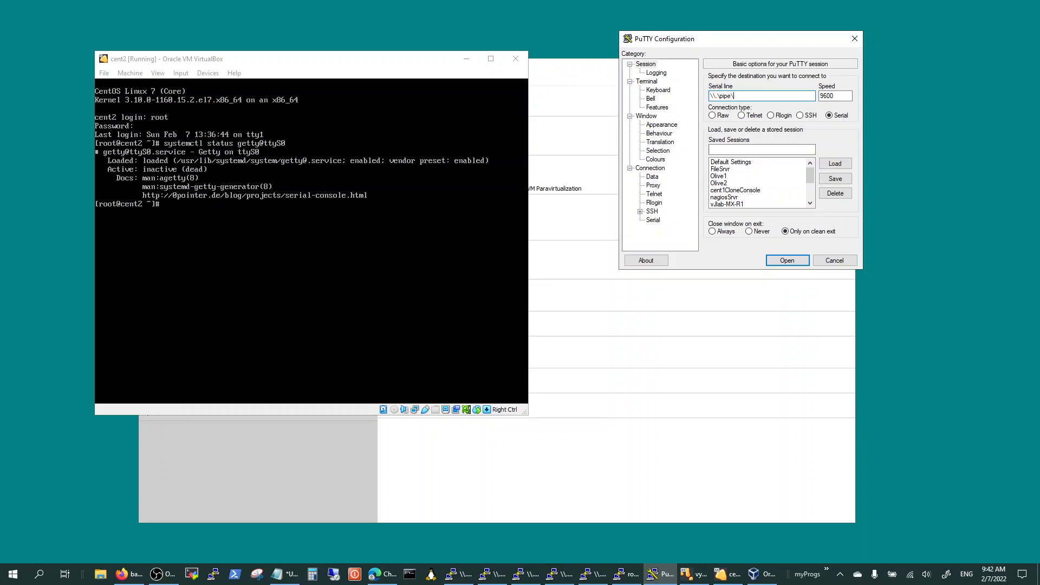
pyautogui.write('cent2')
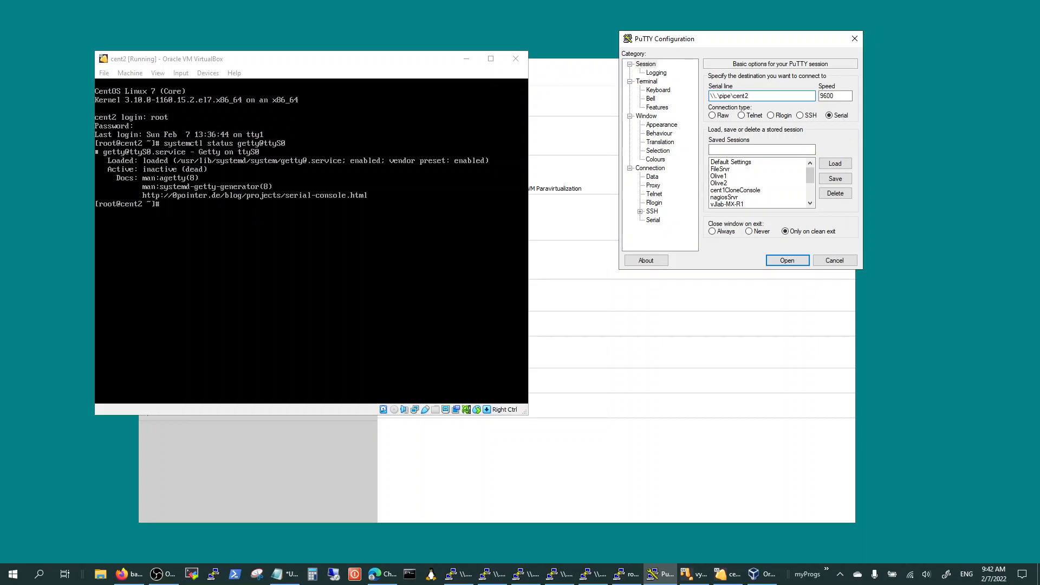
# Step: Save the session as cent2-console and open it
pyautogui.click(760, 150)
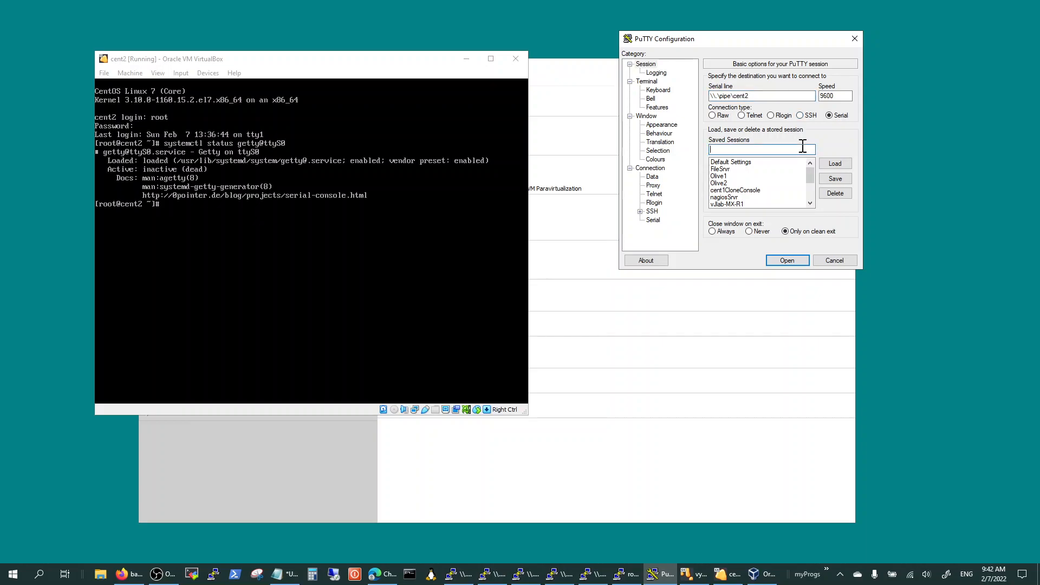
pyautogui.write('cent2-console')
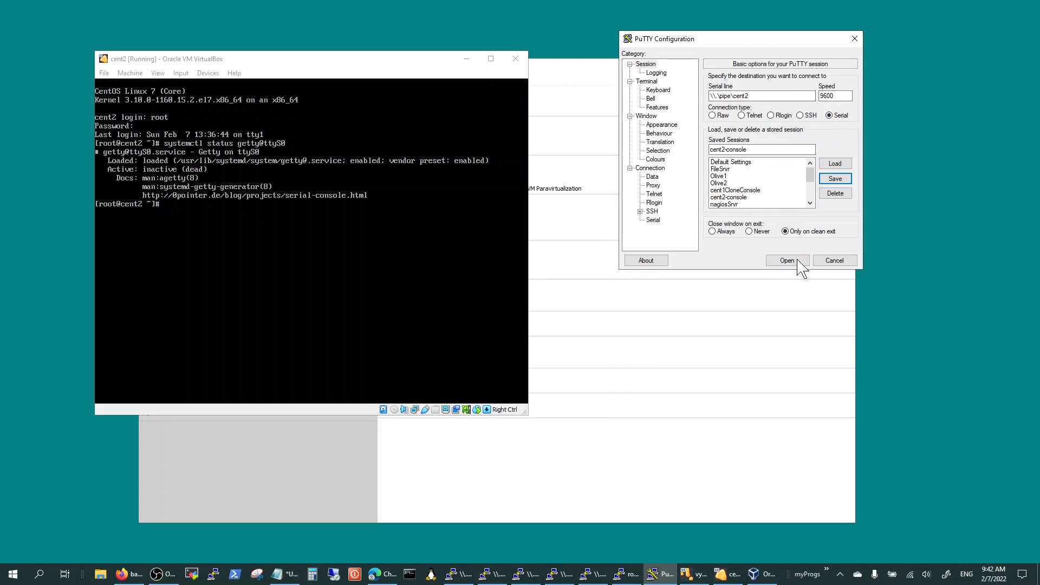
pyautogui.click(787, 260)
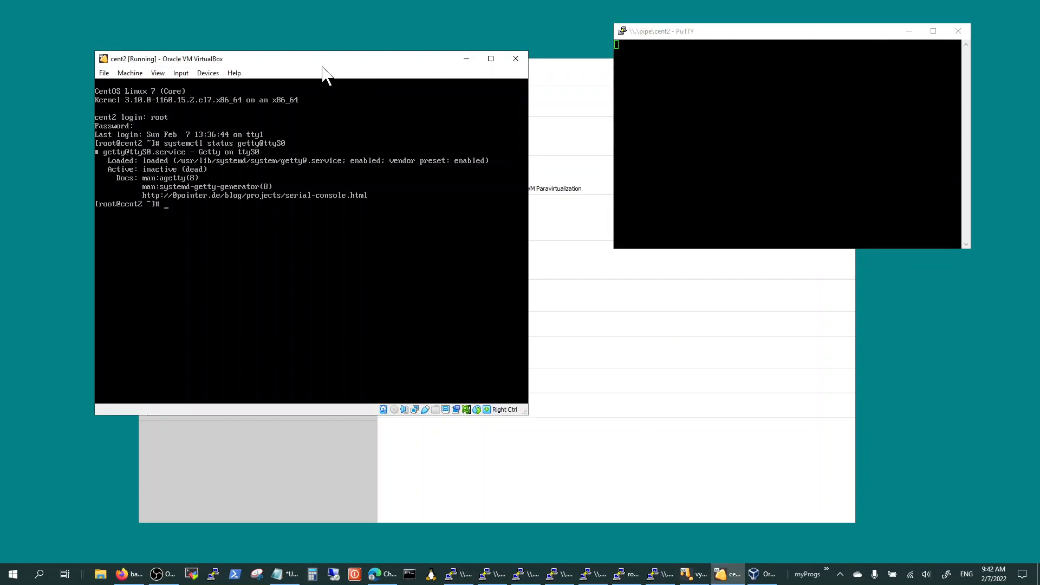
# Step: Run systemctl to start getty@ttyS0 so the serial console shows a login prompt
pyautogui.write('systemctl status getty@ttyS0')
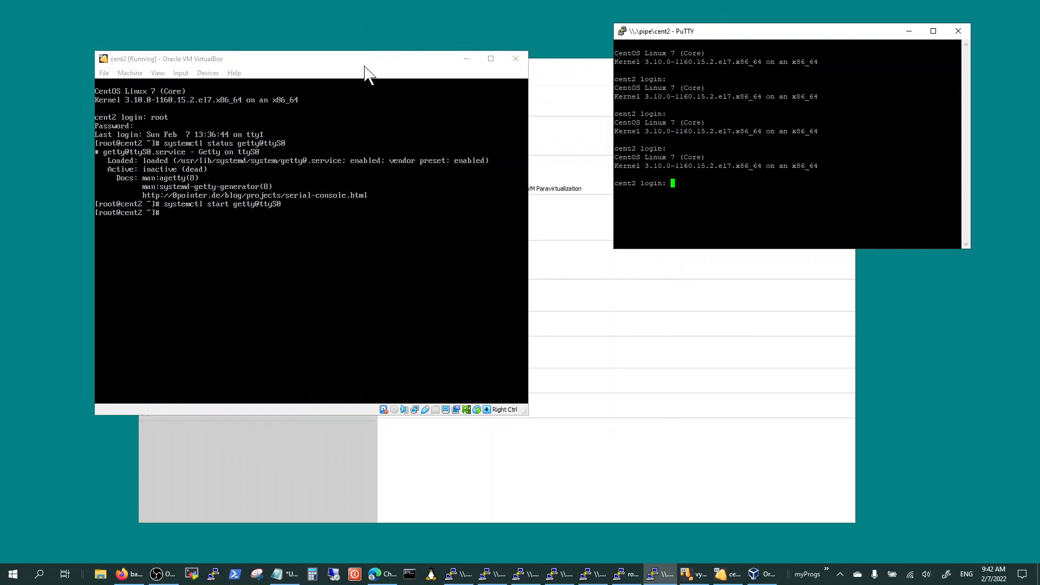
pyautogui.moveTo(332, 73)
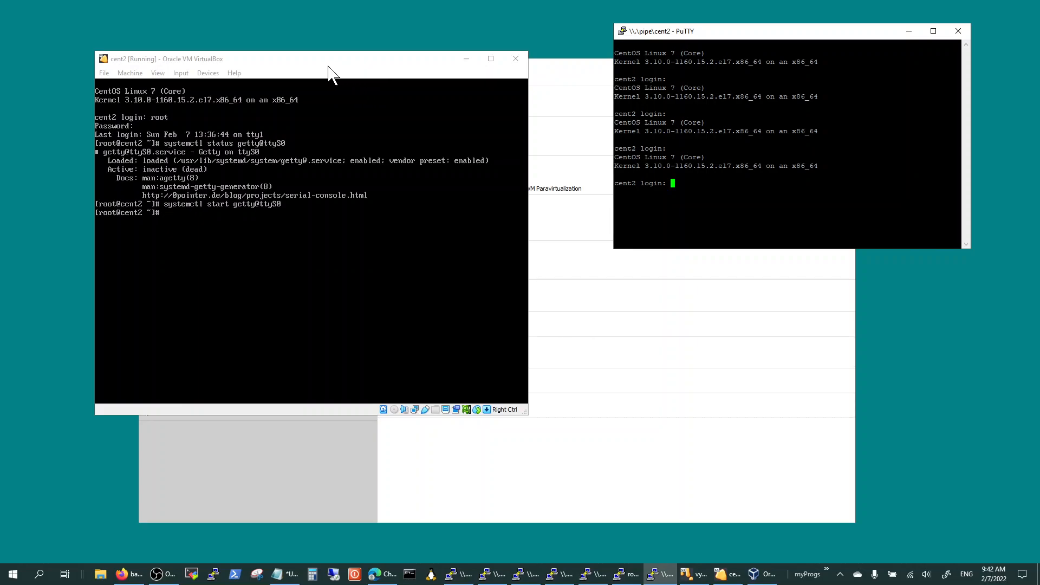
pyautogui.moveTo(275, 73)
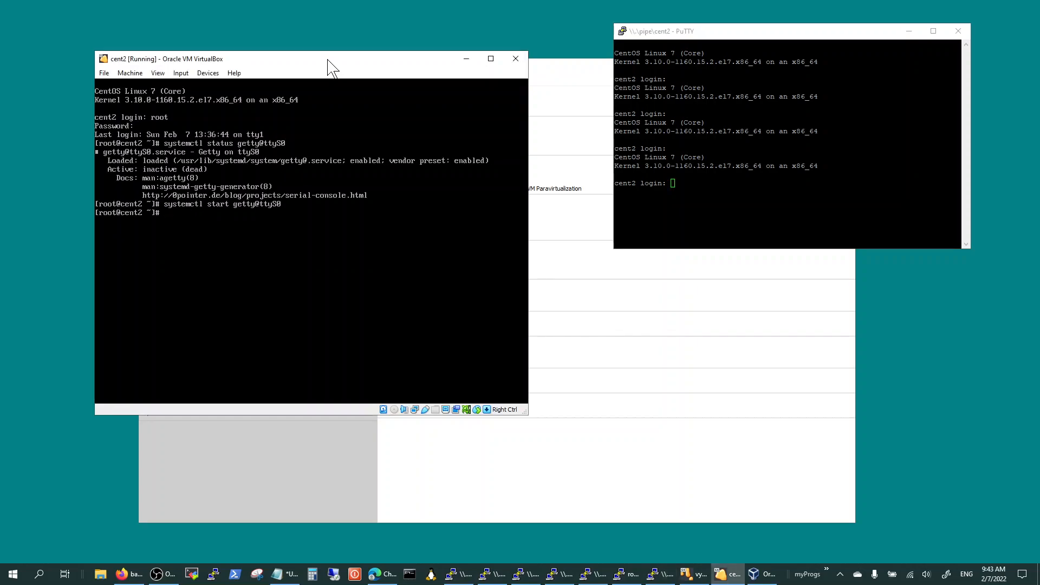
# Step: Run systemctl enable getty@ttyS0, then reboot cent2
pyautogui.write('systemctl')
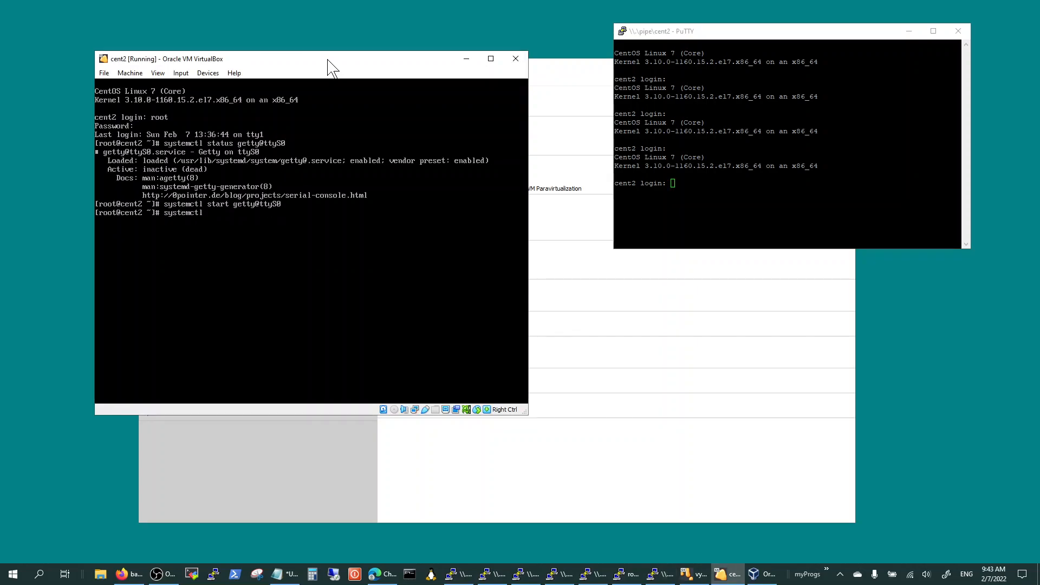
pyautogui.write('ens')
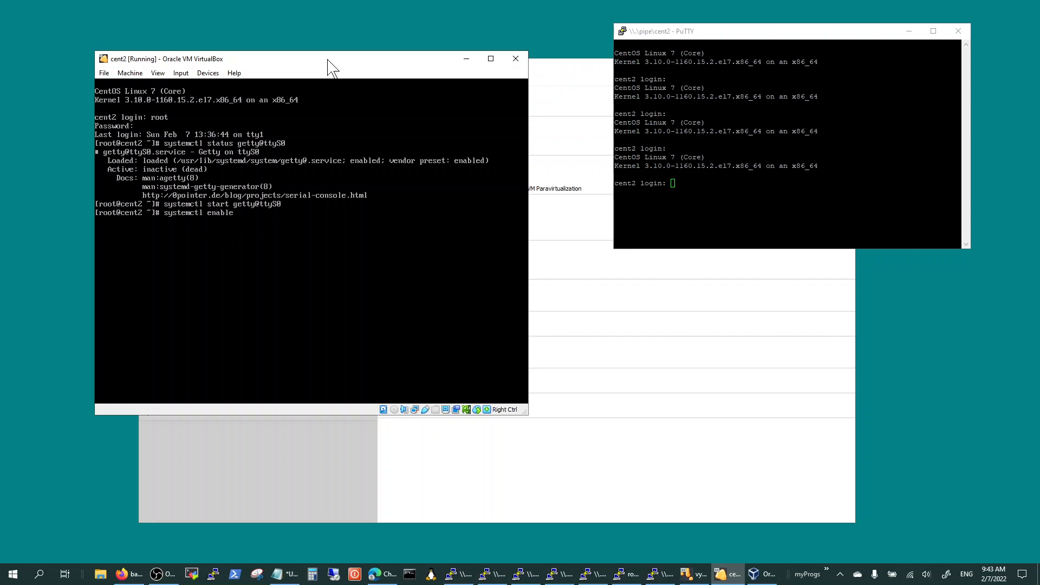
pyautogui.write('gett')
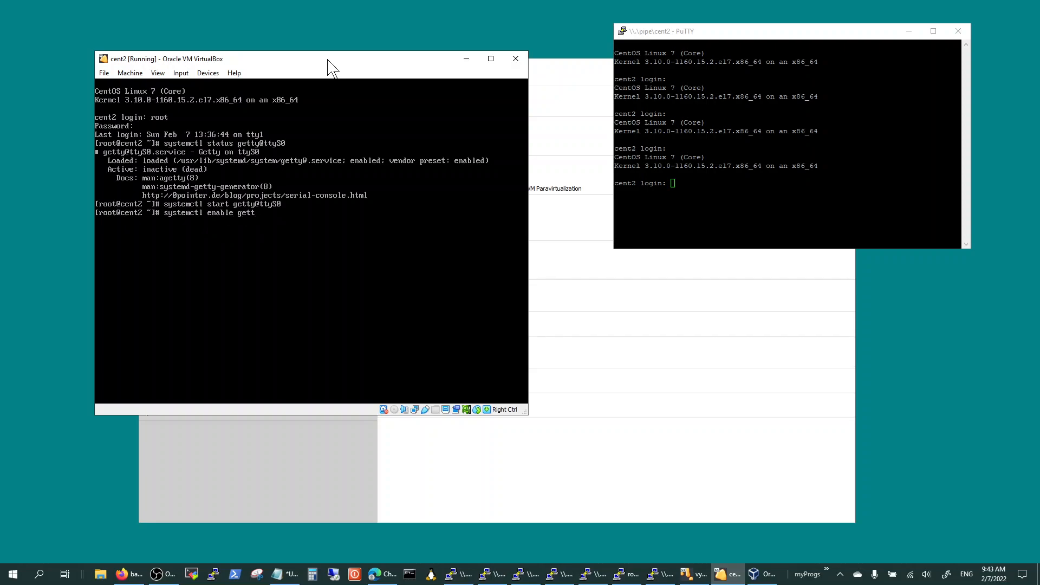
pyautogui.write('y')
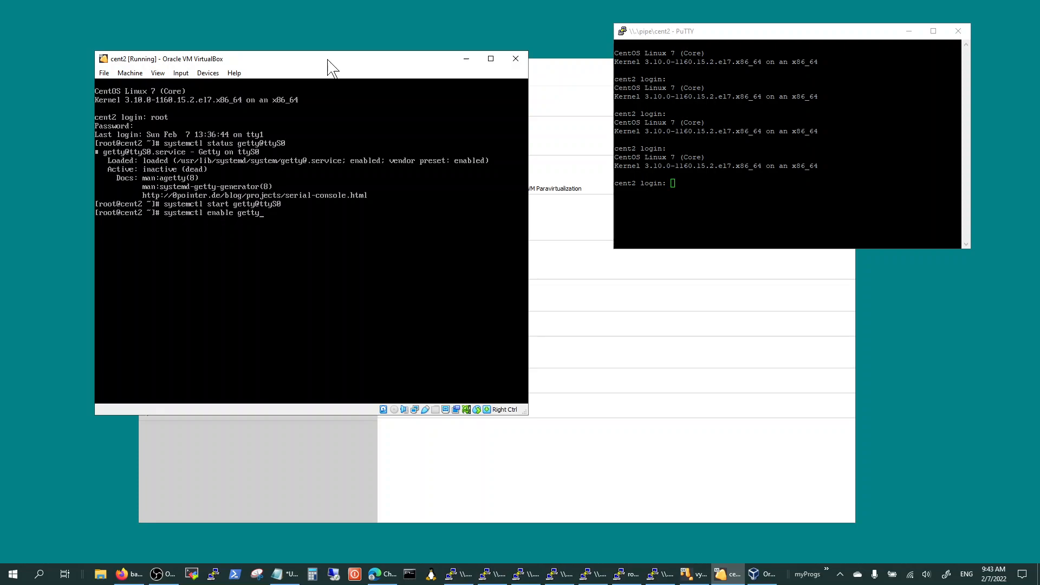
pyautogui.write('@ttyS0')
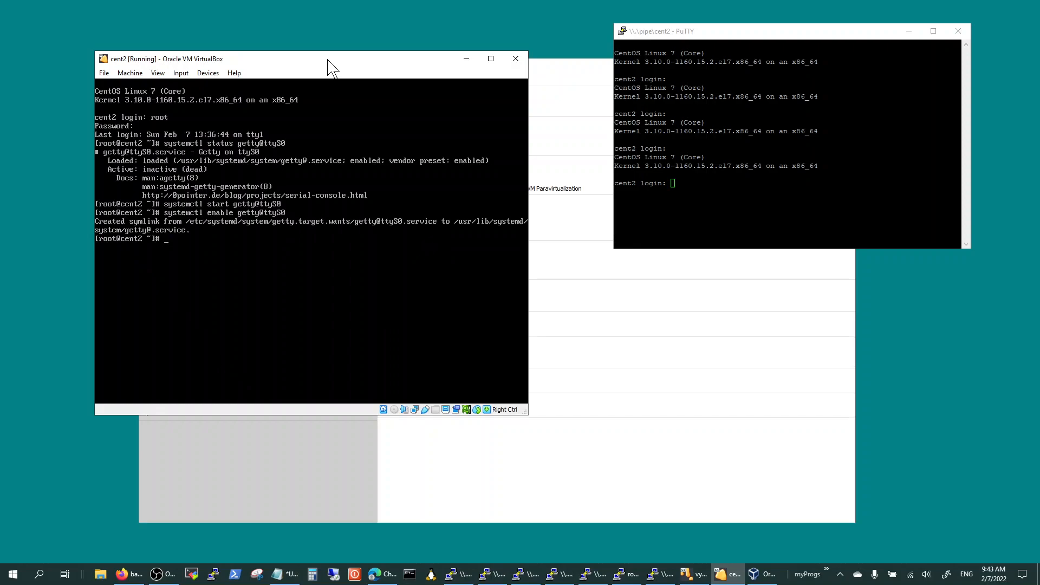
pyautogui.write('reboot')
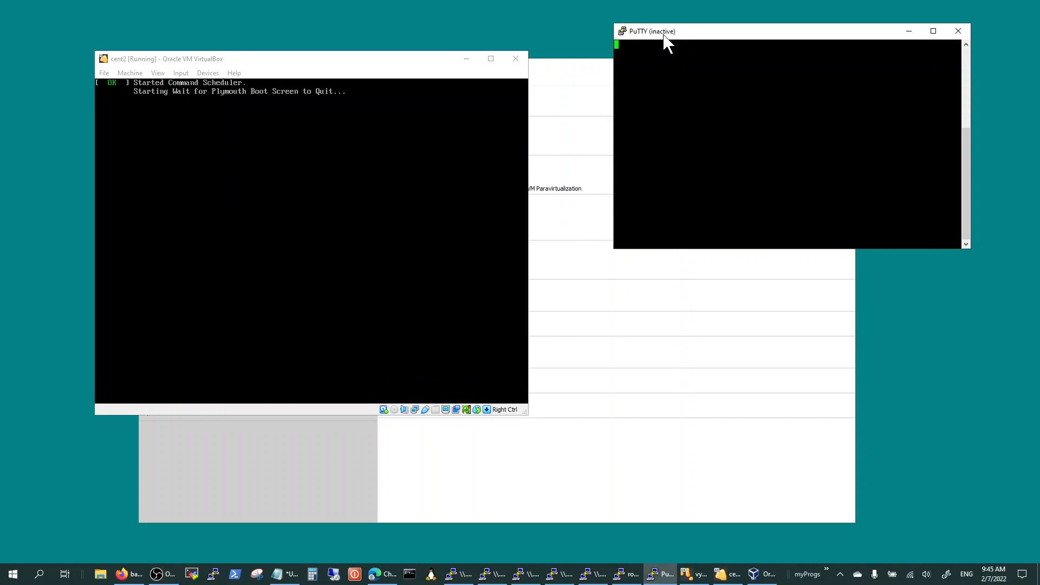
# Step: Restart the inactive PuTTY session from the title-bar menu to regain the login prompt
pyautogui.click(621, 31)
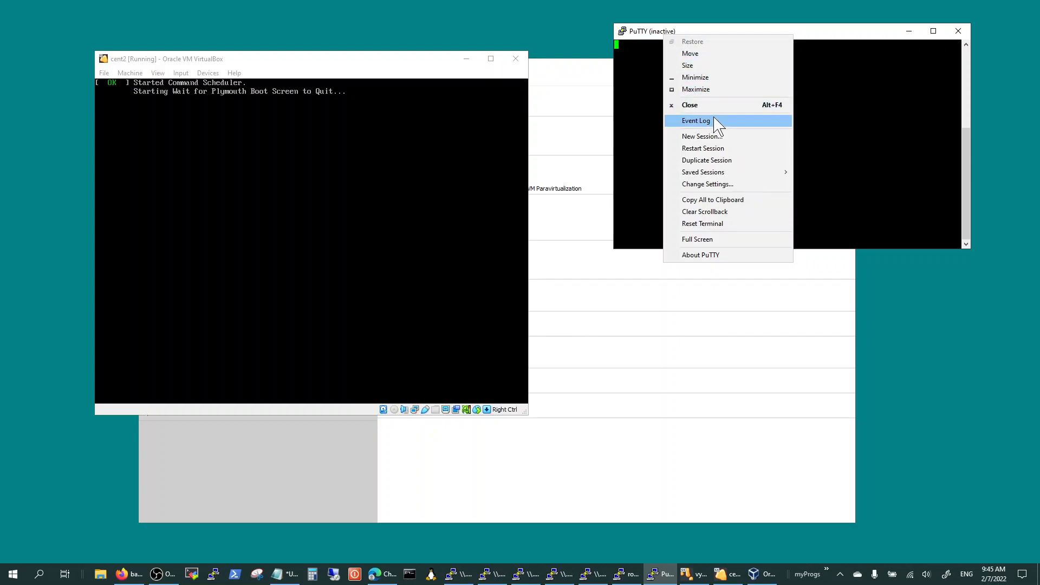
pyautogui.moveTo(719, 148)
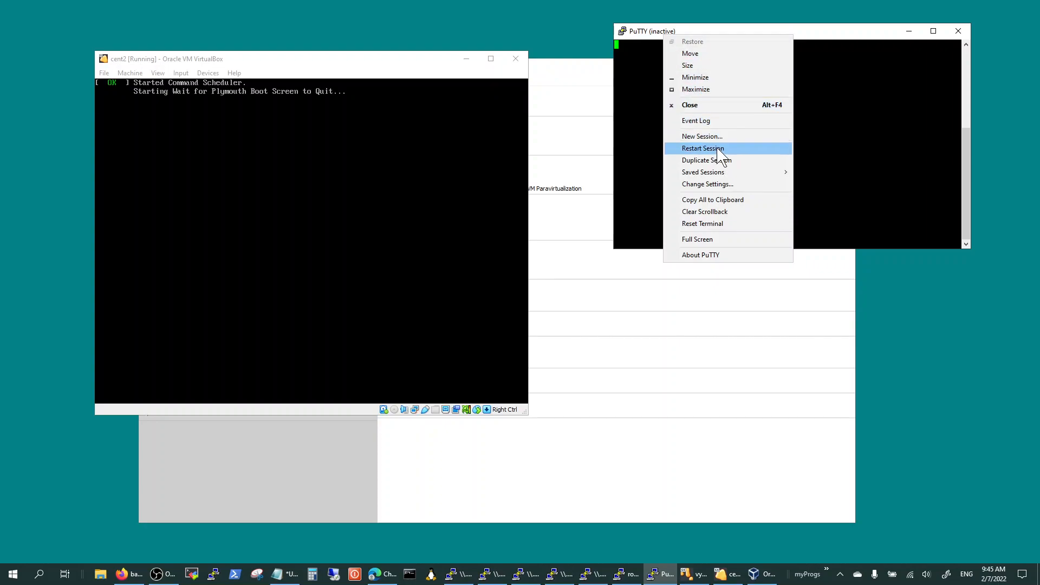
pyautogui.click(703, 149)
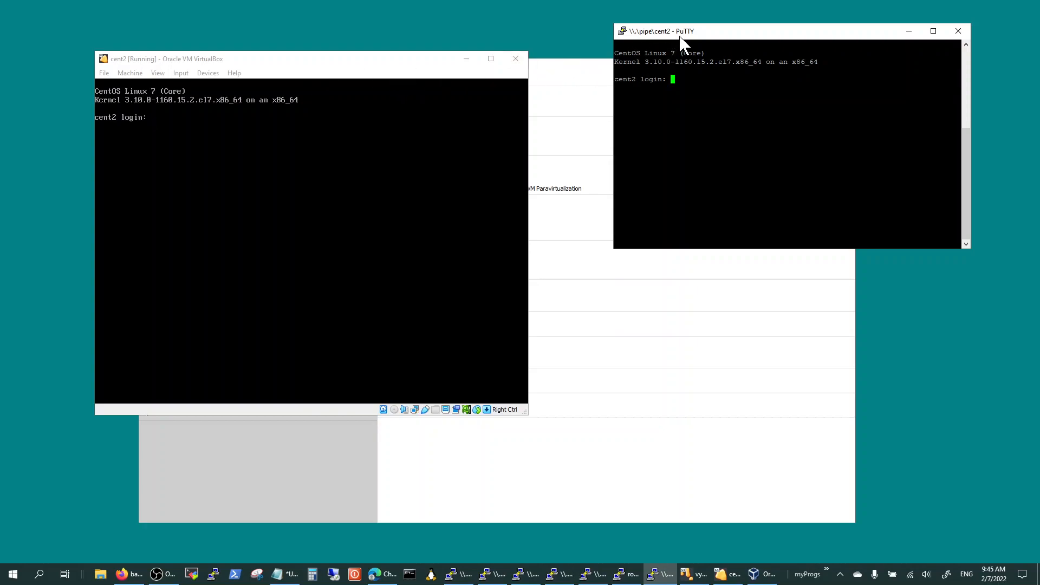
# Step: Move the PuTTY window left and log into cent2 as root over the serial console
pyautogui.moveTo(663, 30); pyautogui.dragTo(613, 30)
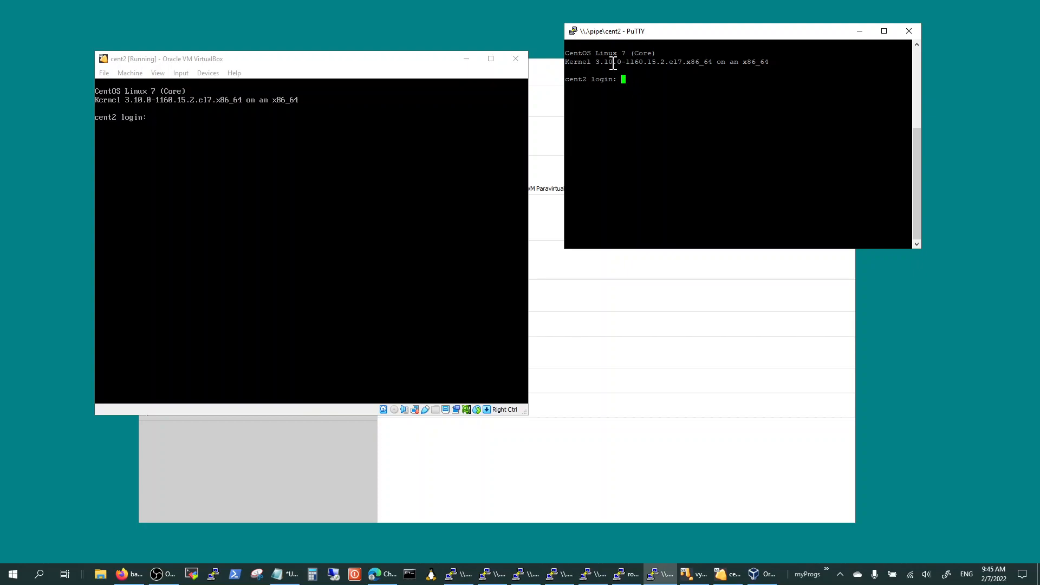
pyautogui.moveTo(640, 86)
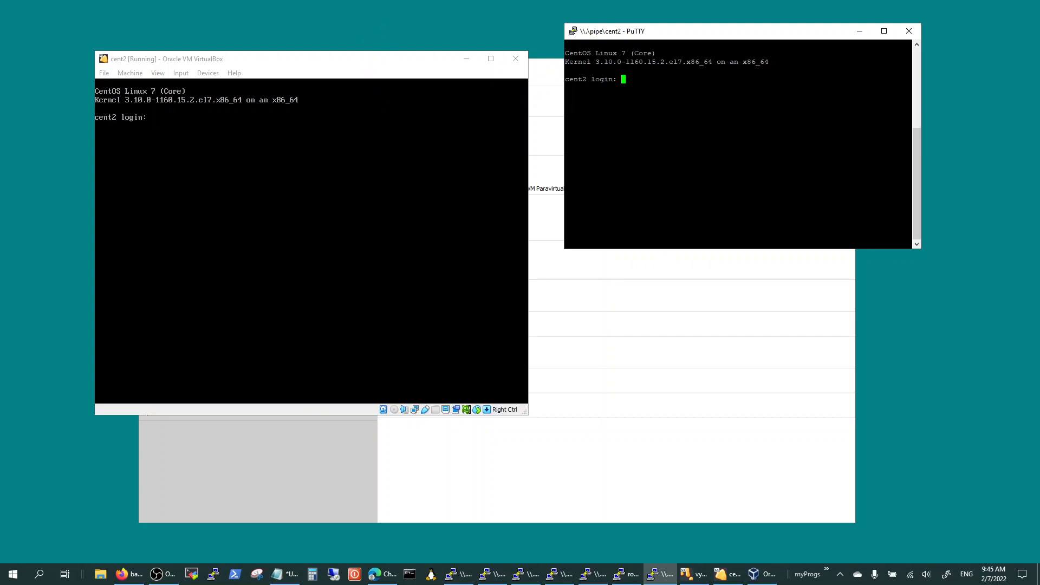
pyautogui.moveTo(361, 53)
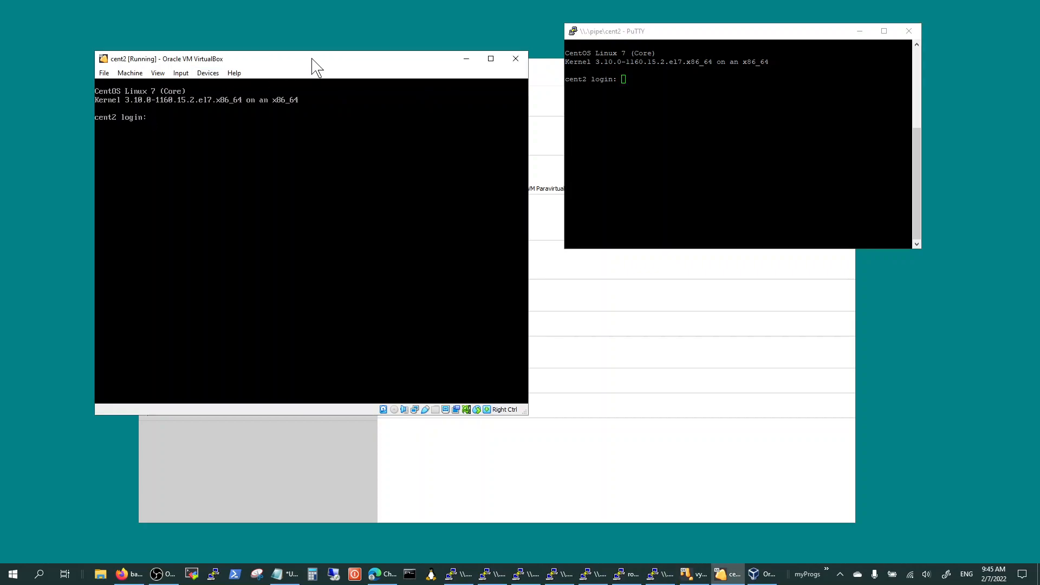
pyautogui.moveTo(640, 42)
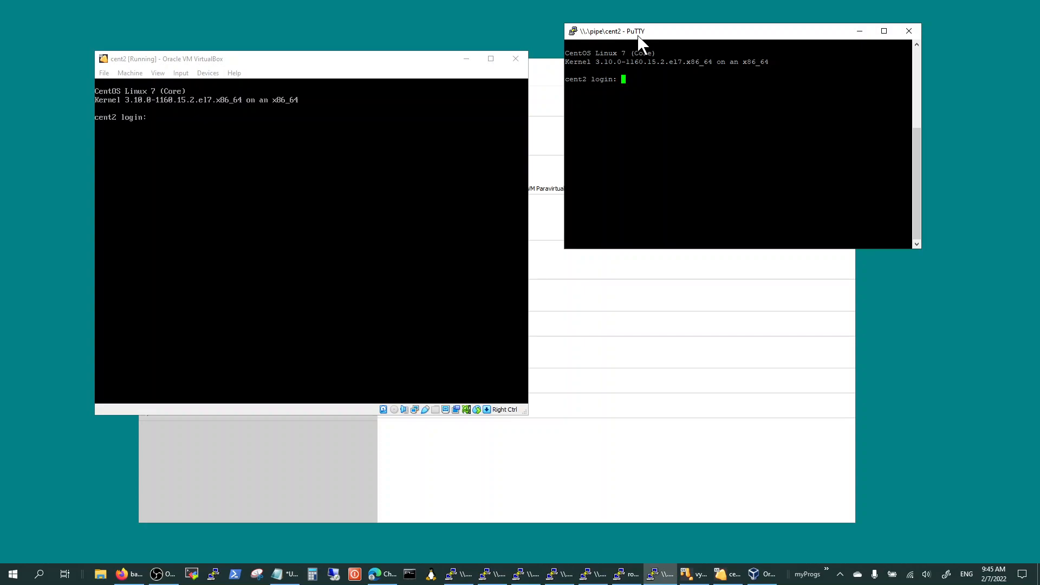
pyautogui.write('root')
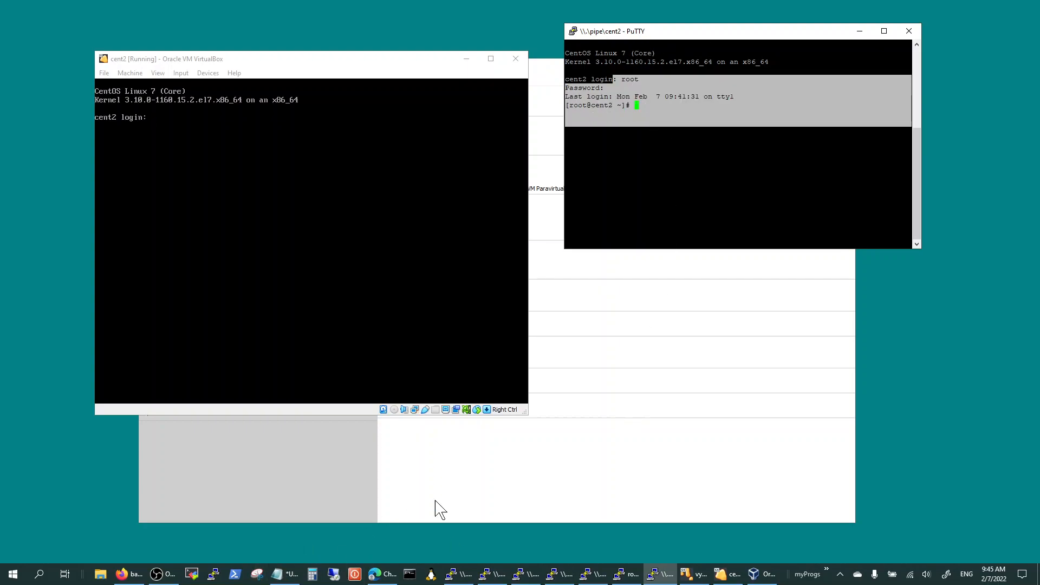
pyautogui.moveTo(701, 164)
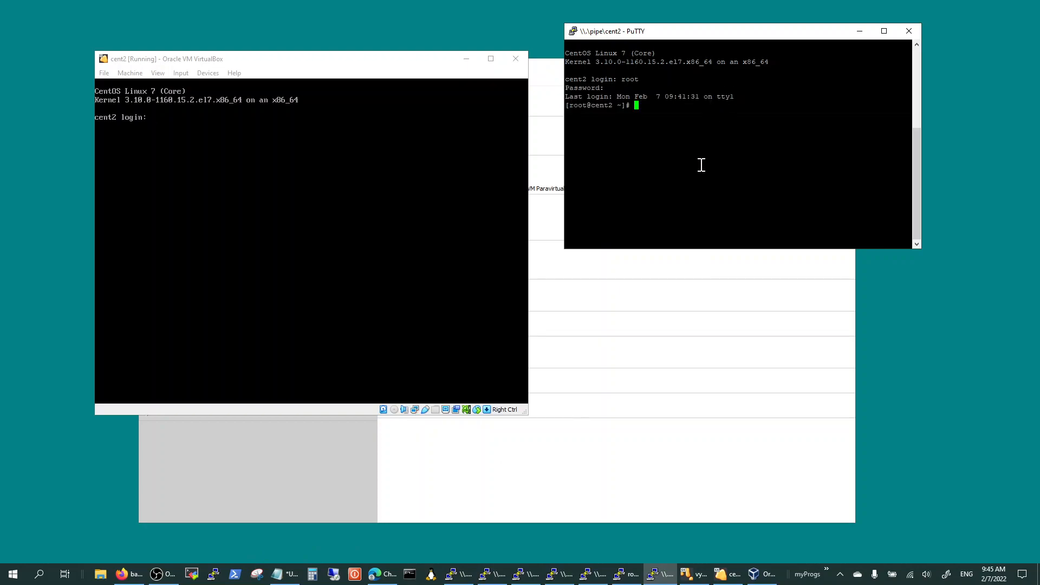
pyautogui.moveTo(668, 137)
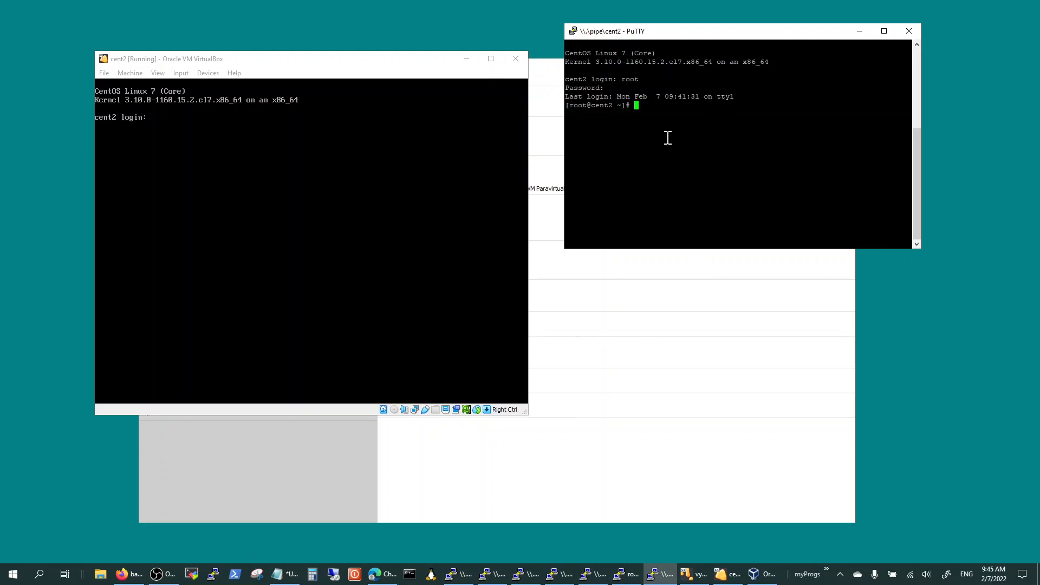